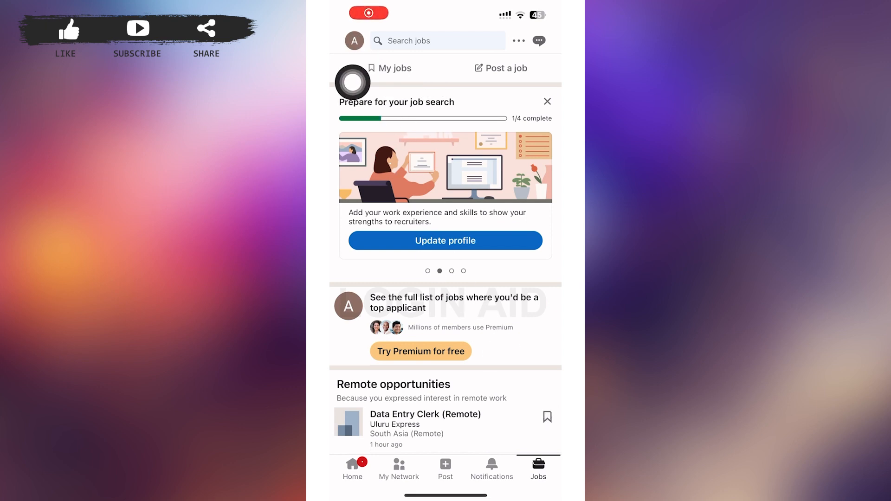
mouse_move(363, 74)
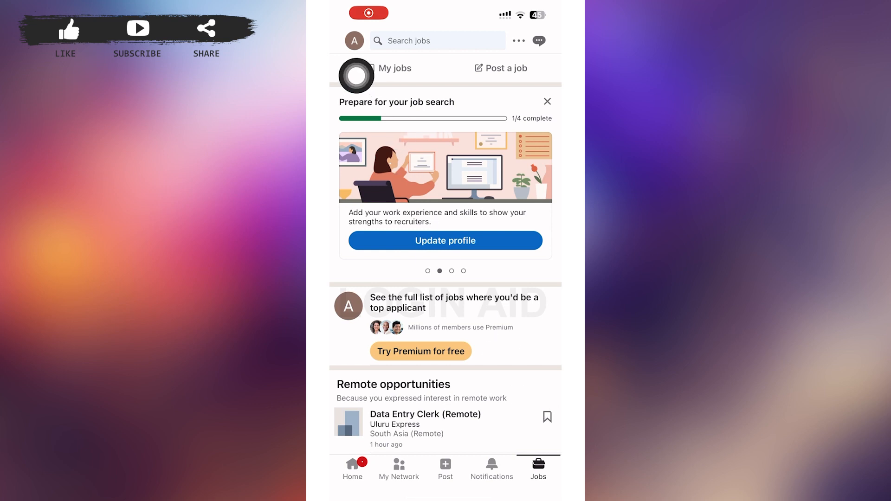
- From the Jobs tab, open the profile menu to reach Settings
left_click(354, 41)
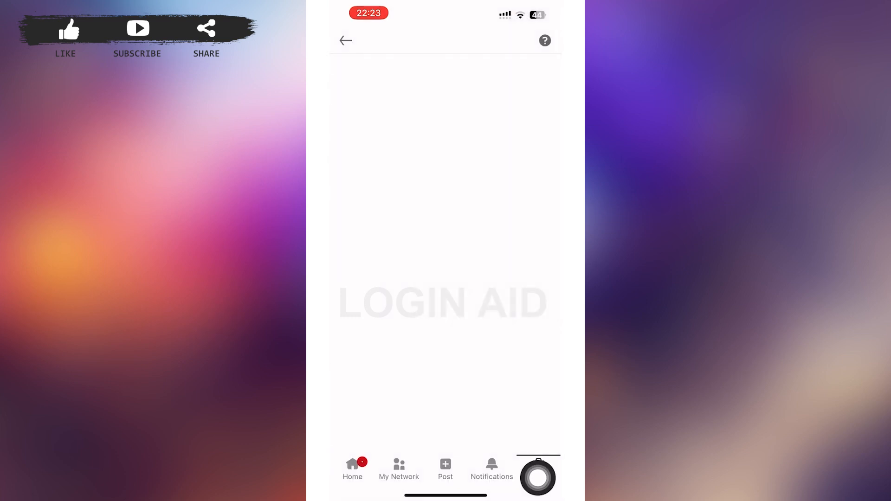
- Open Settings, showing Account preferences, Sign in & security, Visibility and Data privacy
left_click(537, 468)
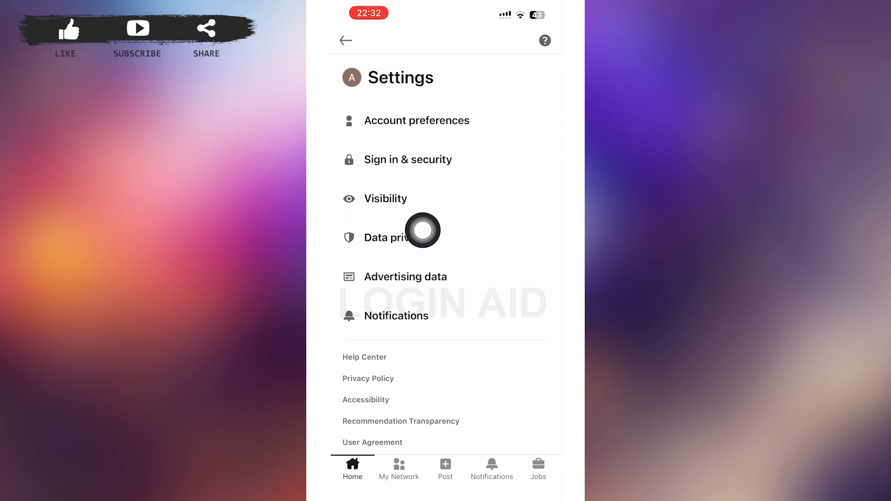
- Open Visibility and scroll down to 'Visibility of your LinkedIn activity'
left_click(386, 198)
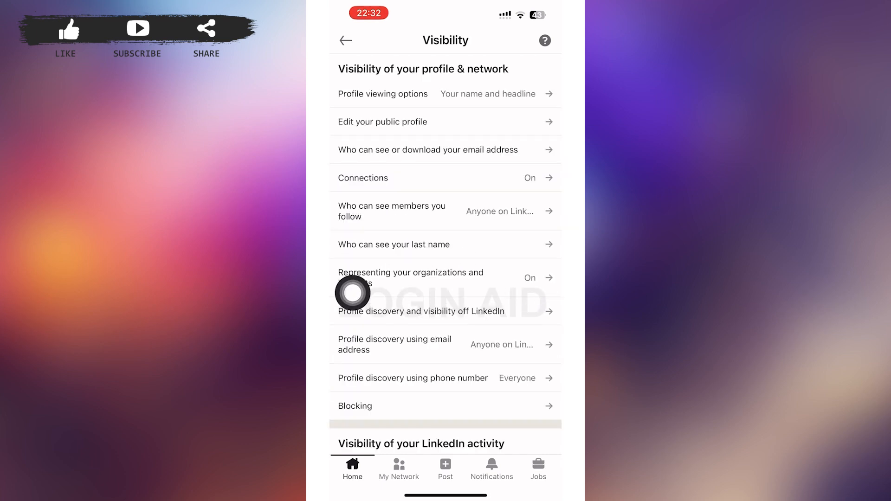
scroll("down", 3)
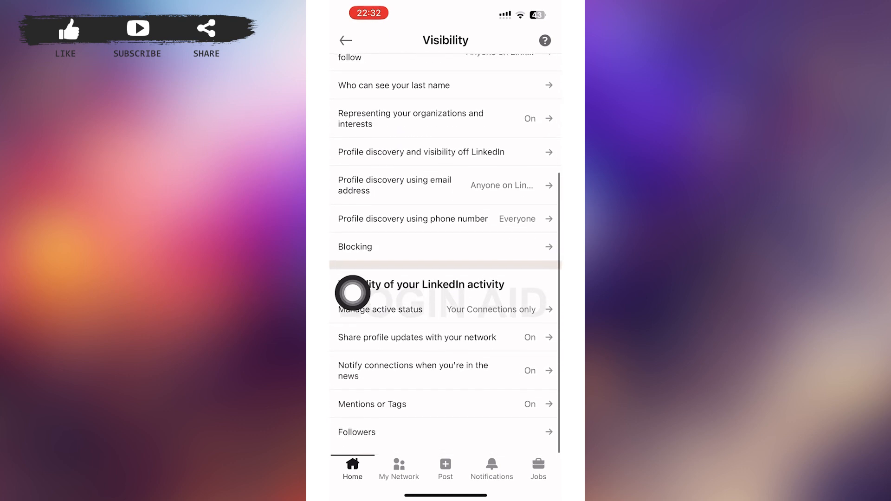
scroll("down", 3)
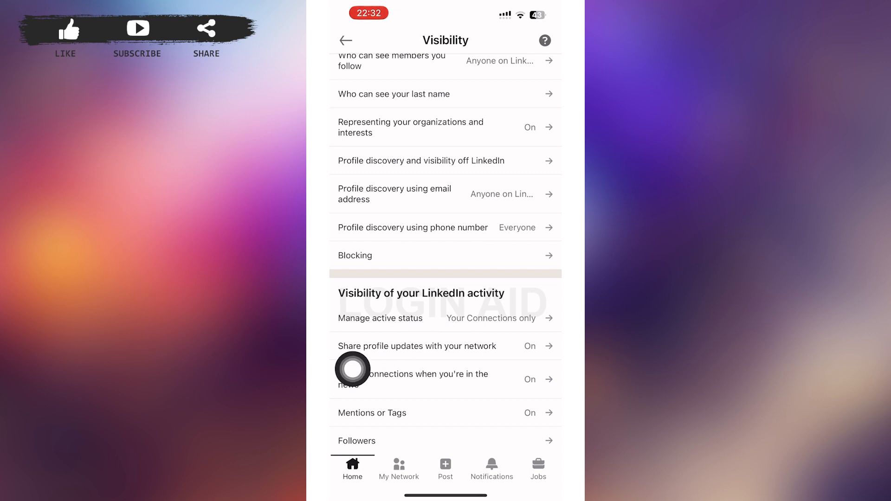
- Change Manage active status from Your Connections only to No one
left_click(379, 317)
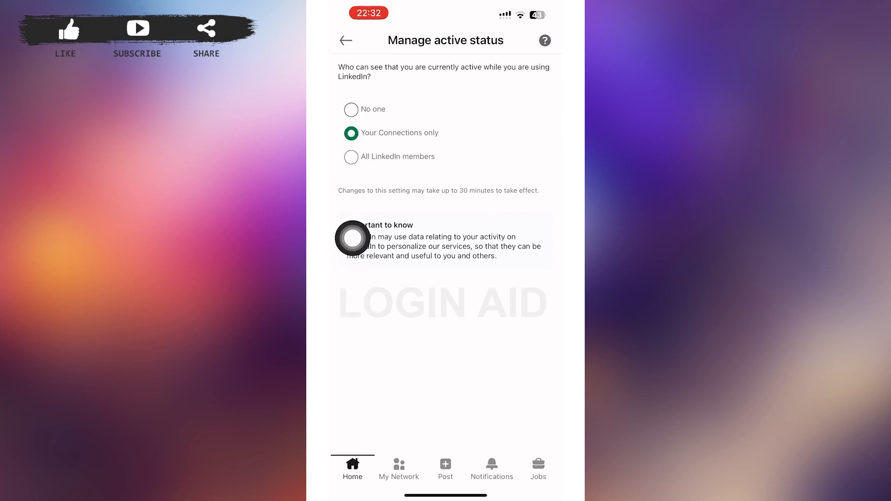
left_click(351, 109)
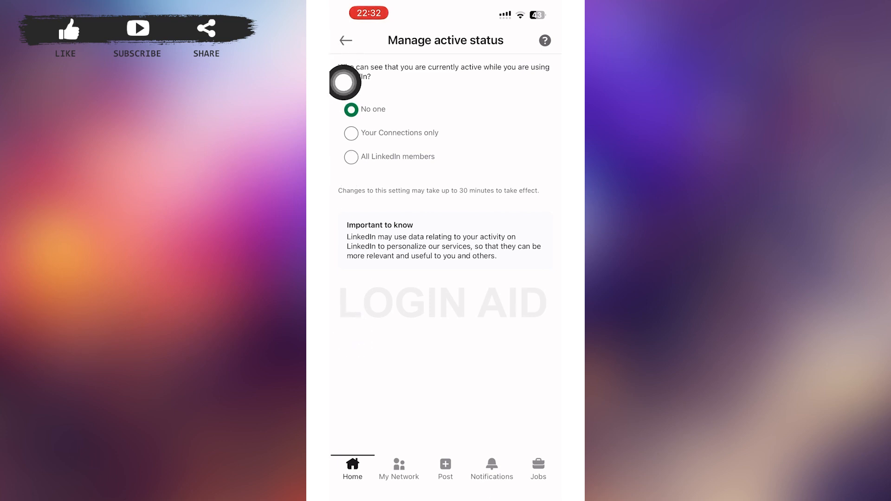
left_click(345, 41)
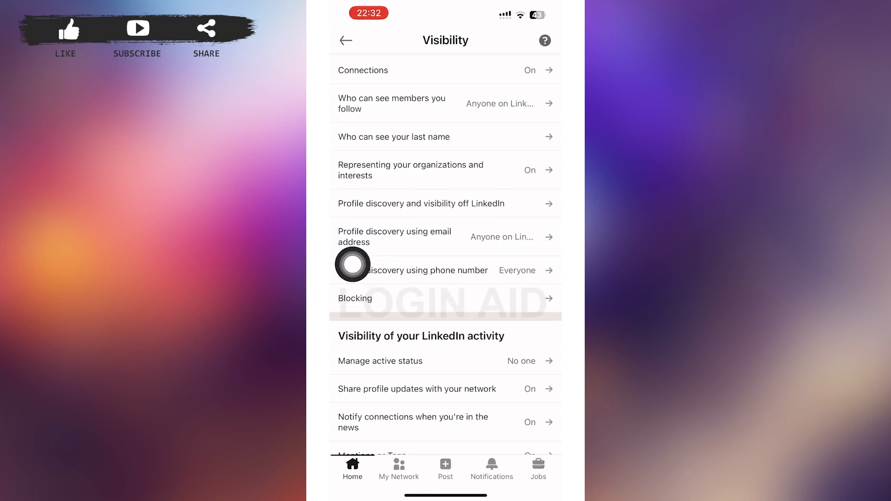